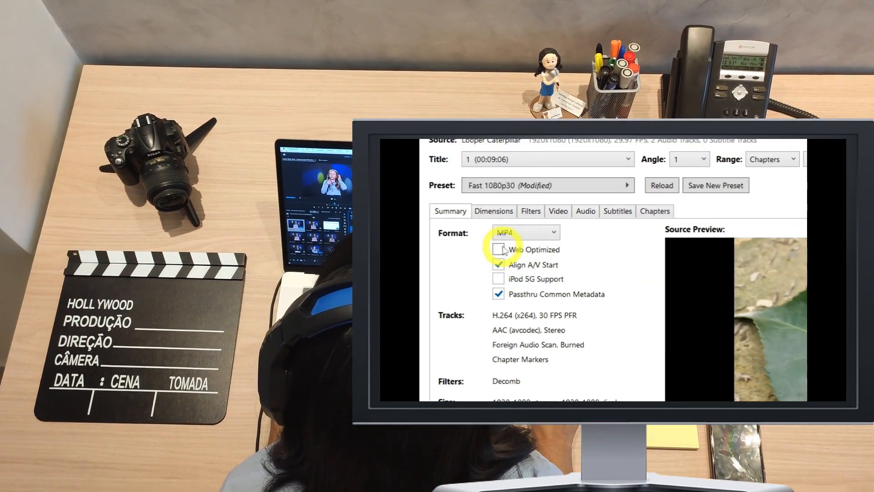
Switch the preset to Fast 480p30 (720x480 output), then reopen the preset list
{"action": "left_click", "coordinate": [589, 185]}
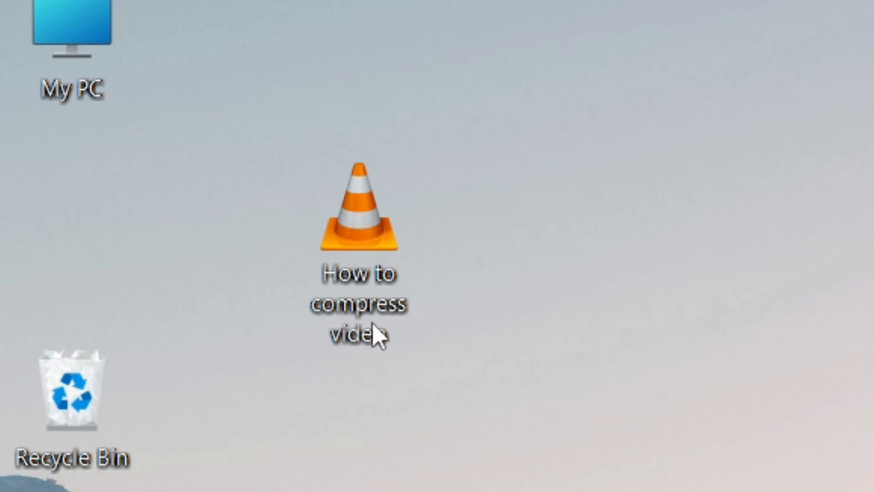
{"action": "mouse_move", "coordinate": [382, 276]}
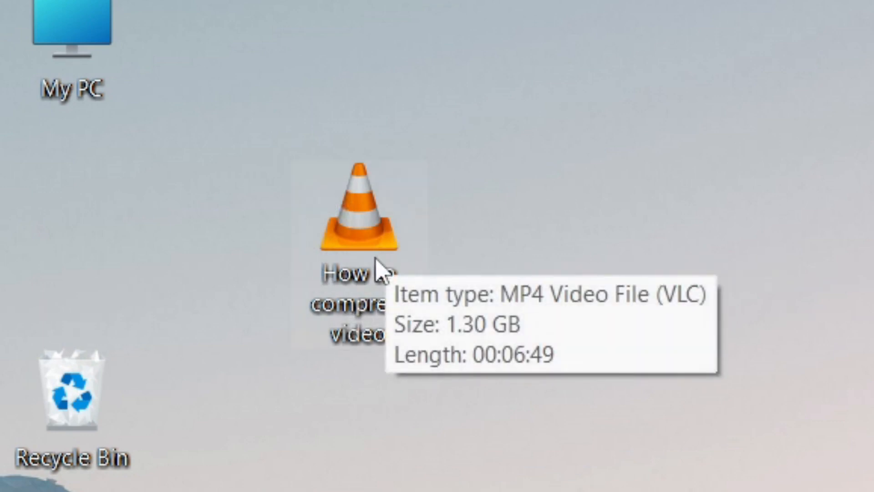
{"action": "mouse_move", "coordinate": [478, 347]}
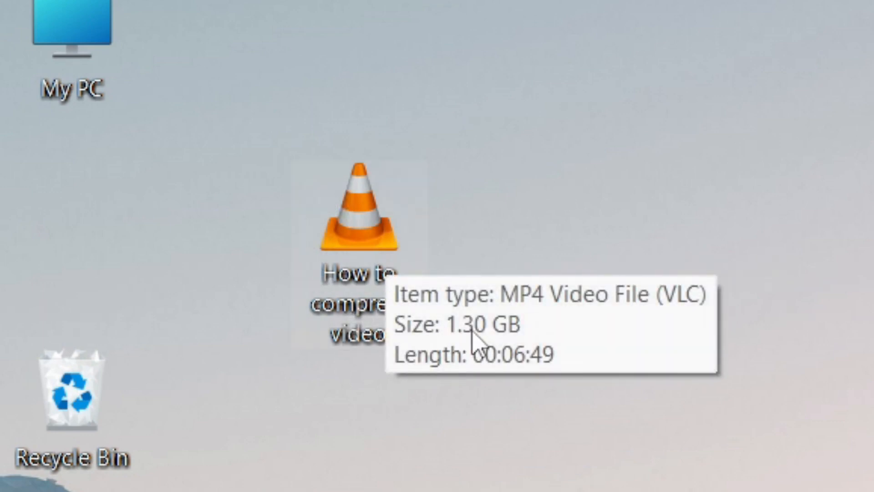
{"action": "mouse_move", "coordinate": [492, 335]}
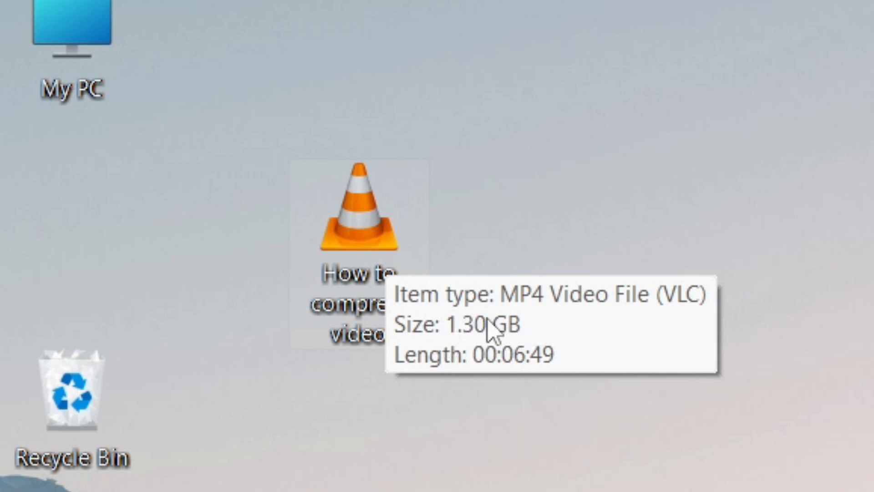
{"action": "mouse_move", "coordinate": [341, 313]}
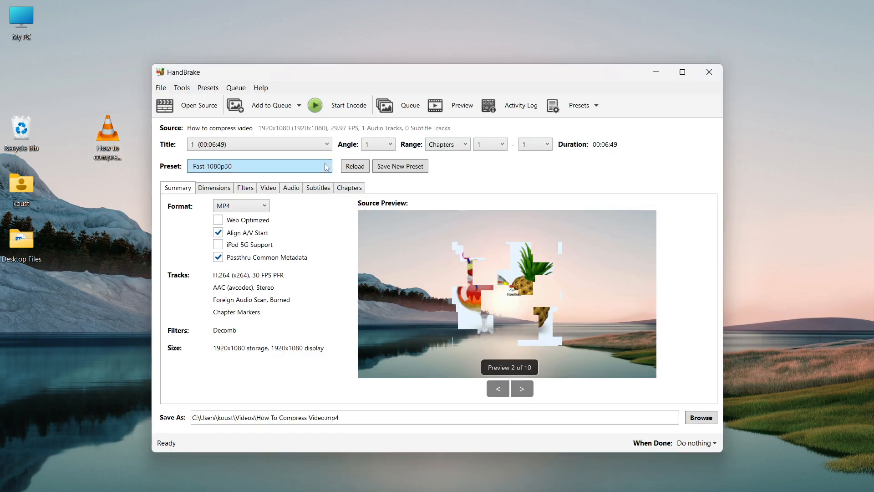
{"action": "left_click", "coordinate": [259, 166]}
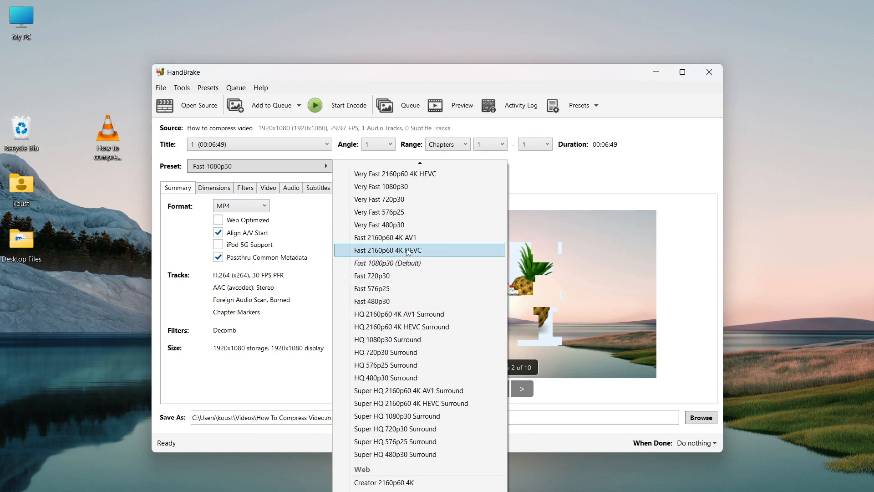
{"action": "left_click", "coordinate": [371, 301]}
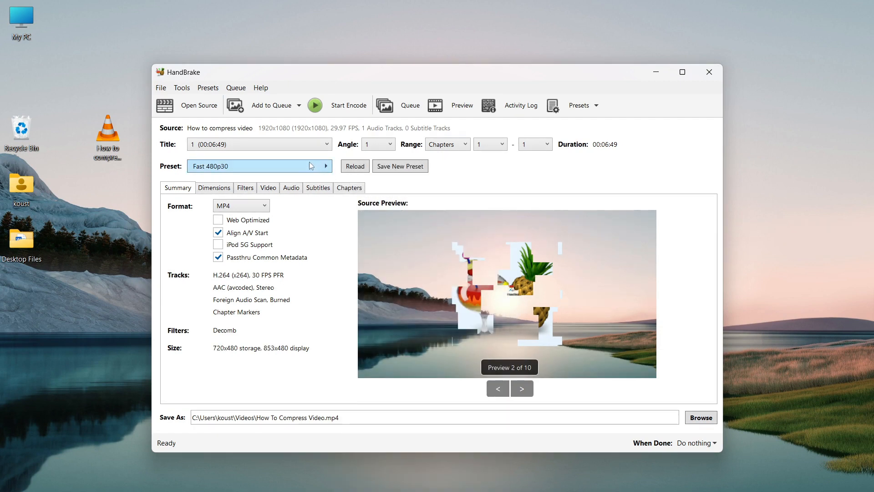
{"action": "left_click", "coordinate": [260, 166]}
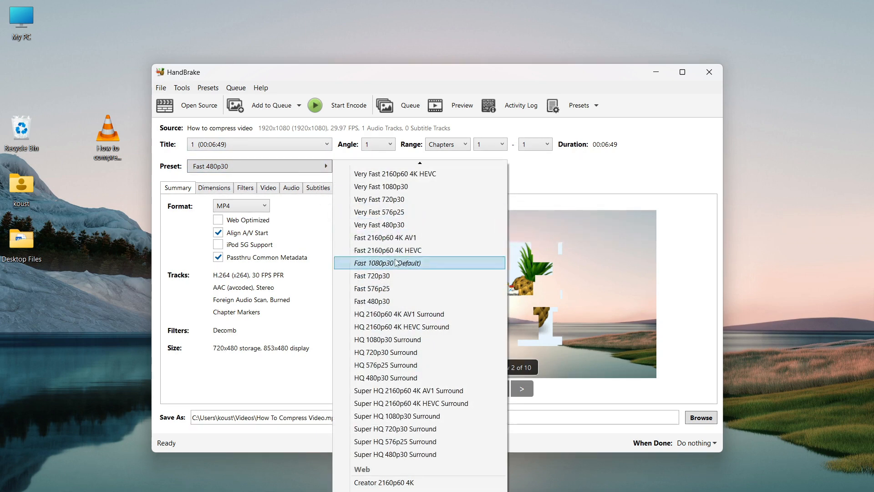
{"action": "mouse_move", "coordinate": [419, 279]}
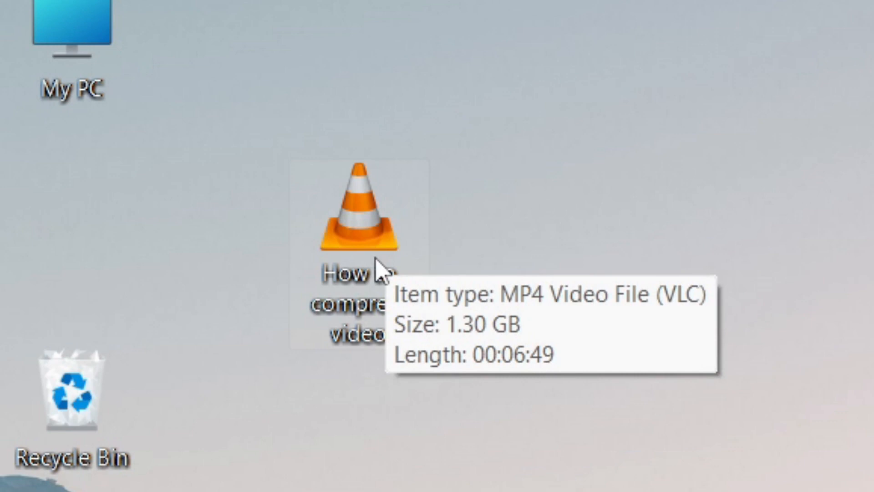
{"action": "mouse_move", "coordinate": [518, 342]}
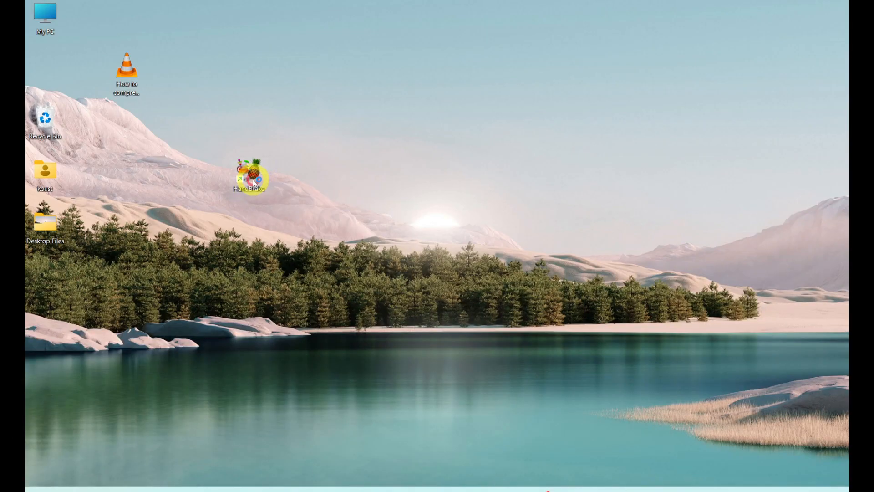
{"action": "mouse_move", "coordinate": [259, 181]}
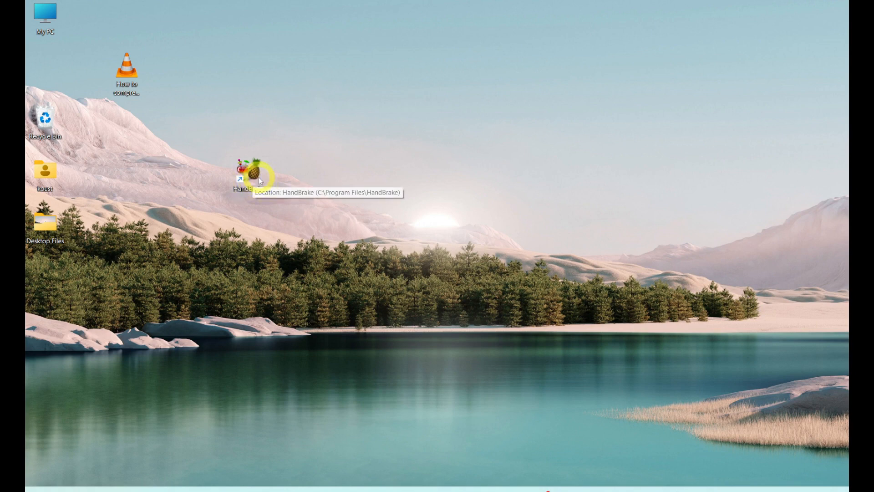
Launch HandBrake from its desktop shortcut
{"action": "double_click", "coordinate": [246, 171]}
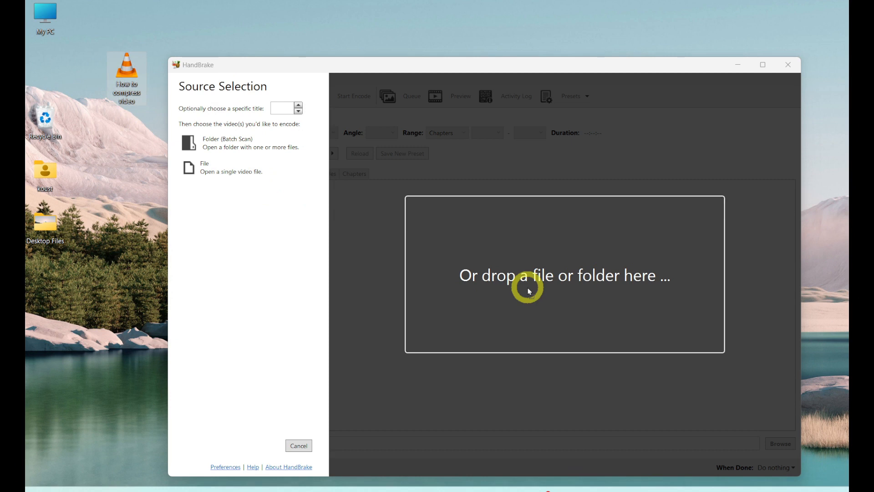
Load the 'How to compress video' file (6:49, 1920x1080) as the source
{"action": "left_click", "coordinate": [205, 167]}
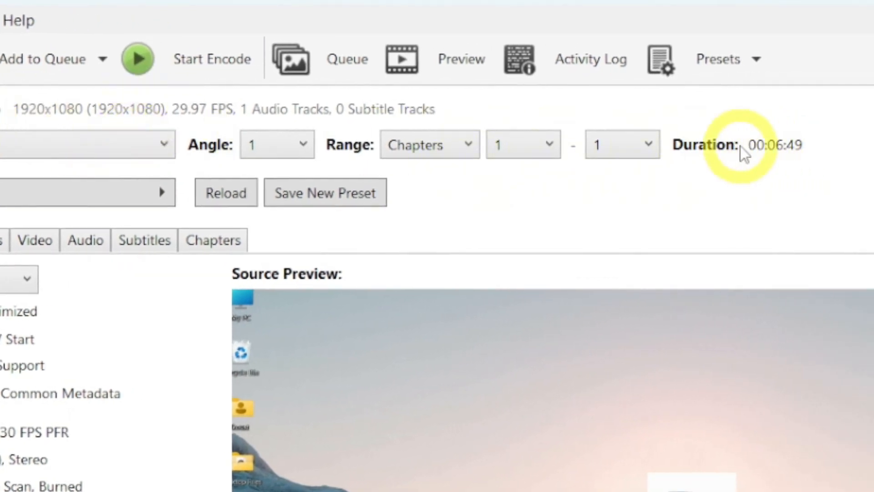
{"action": "mouse_move", "coordinate": [751, 176]}
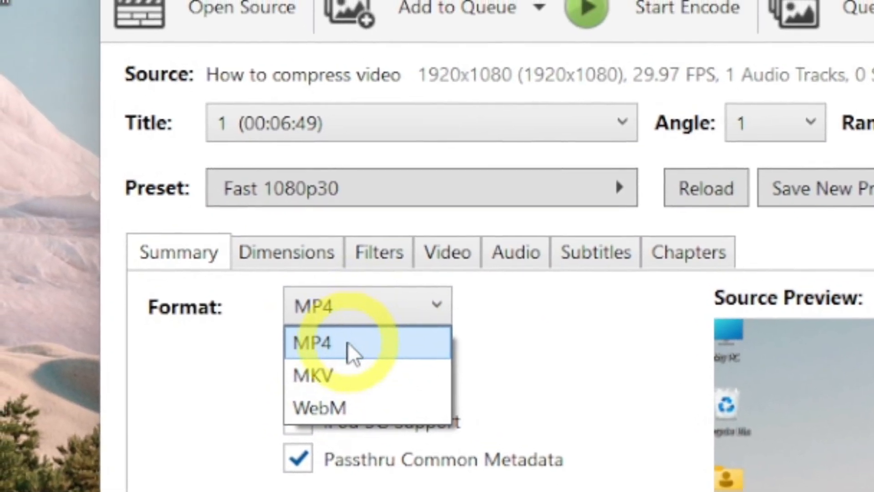
Keep MP4 as the output container format
{"action": "left_click", "coordinate": [316, 343]}
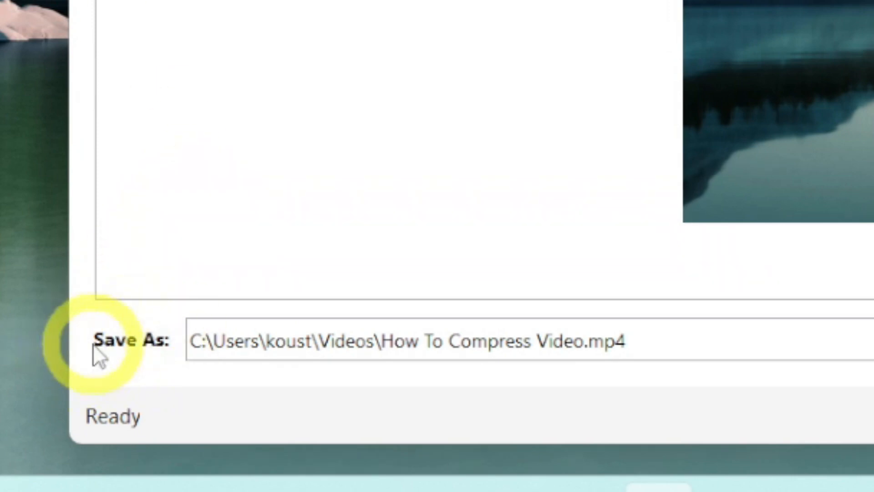
Edit the output file name in Save As, typing 'compr' to avoid overwriting the original
{"action": "left_click", "coordinate": [405, 341]}
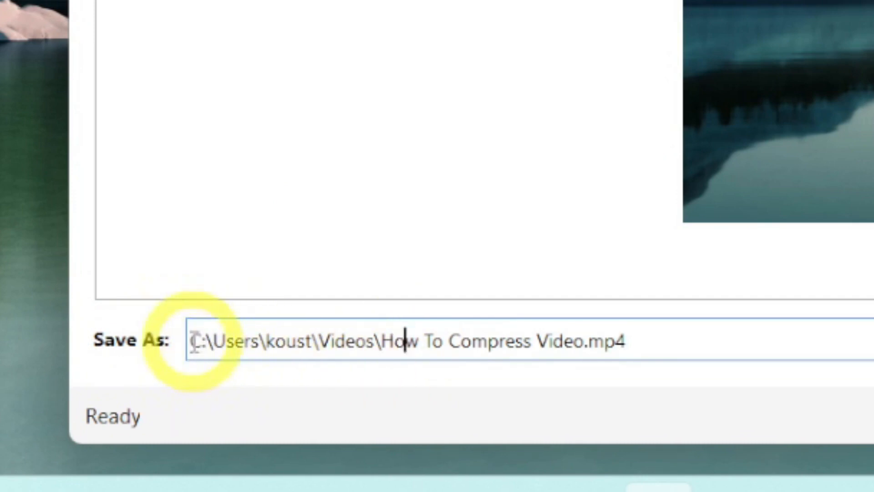
{"action": "left_click_drag", "start_coordinate": [192, 342], "coordinate": [379, 342]}
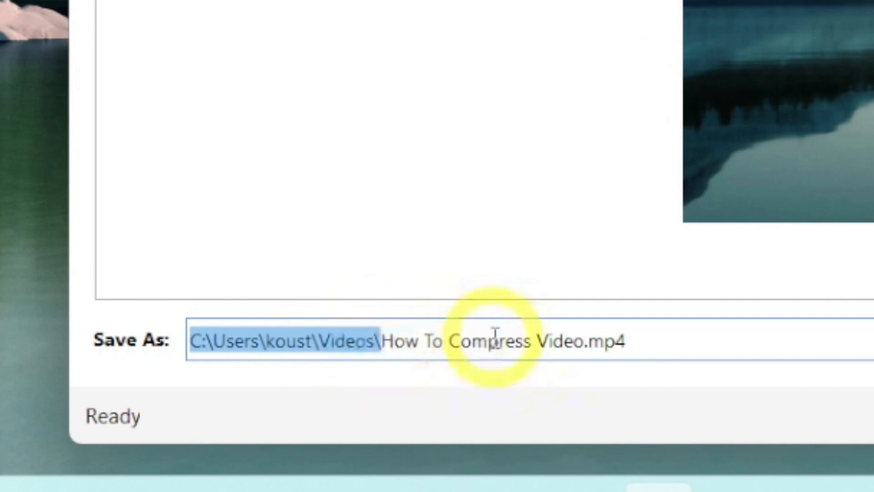
{"action": "double_click", "coordinate": [510, 340]}
{"action": "type", "text": "-"}
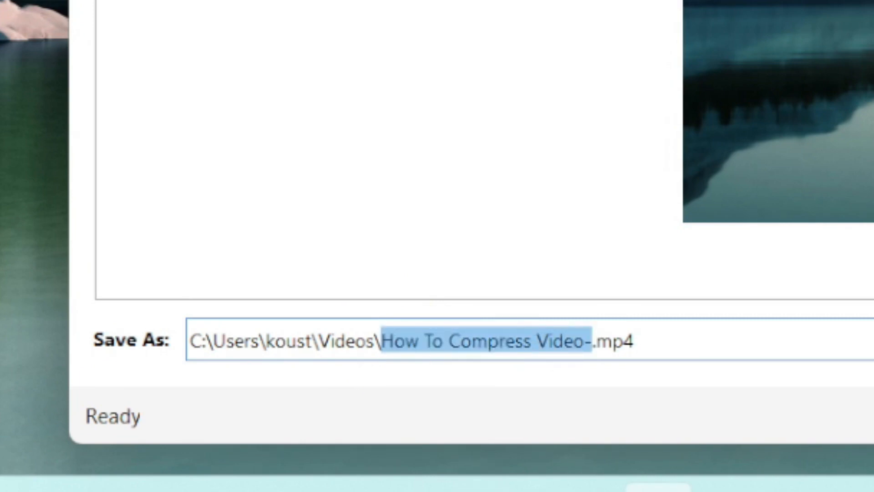
{"action": "type", "text": "compr"}
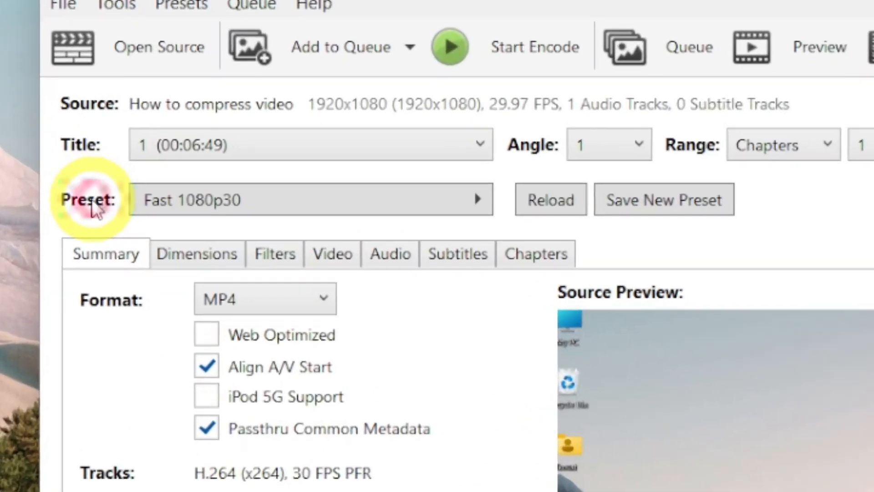
Change the encoding preset to HQ 1080p30 Surround
{"action": "left_click", "coordinate": [291, 199]}
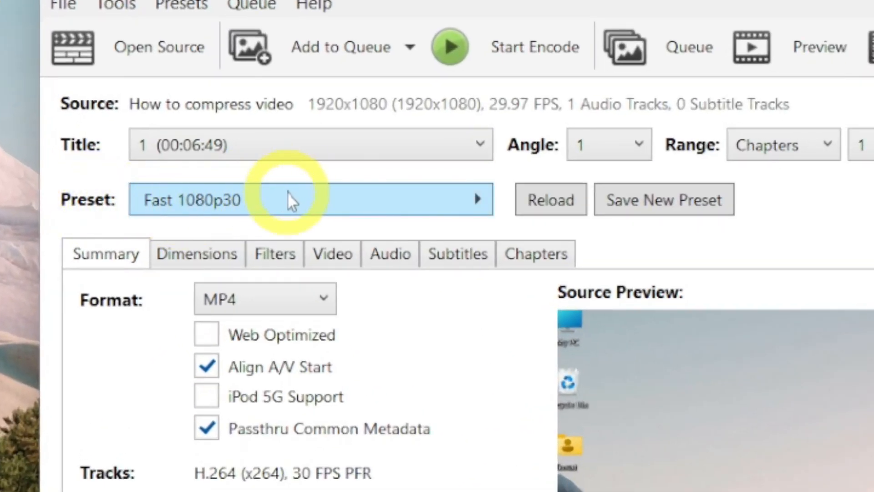
{"action": "left_click", "coordinate": [291, 199]}
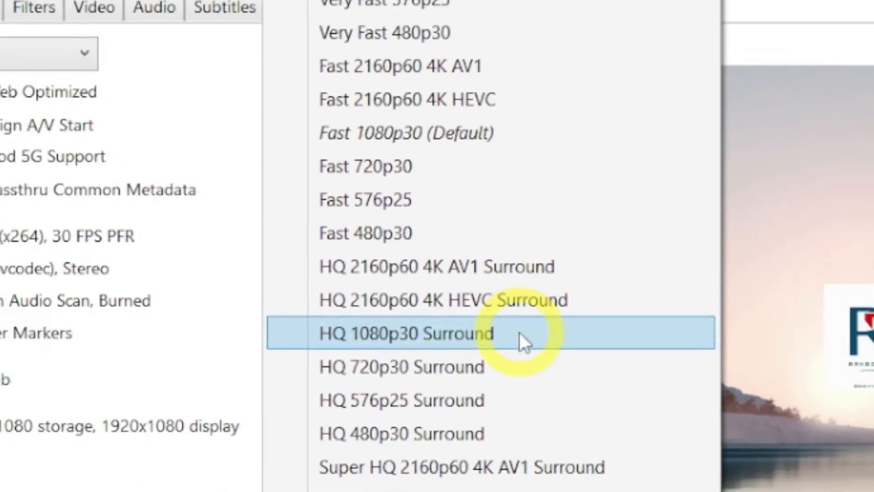
{"action": "left_click", "coordinate": [406, 334]}
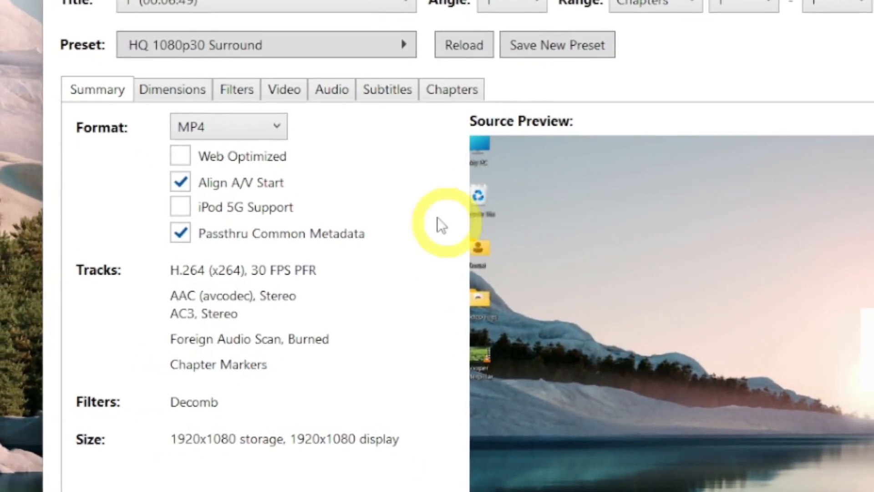
Review the Dimensions, Audio, Chapters and Filters tabs, then return to Summary
{"action": "left_click", "coordinate": [180, 87]}
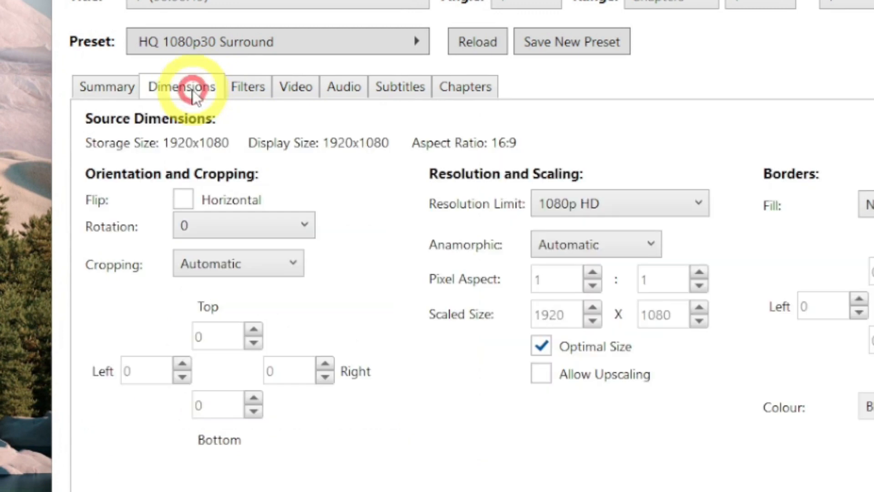
{"action": "left_click", "coordinate": [343, 86]}
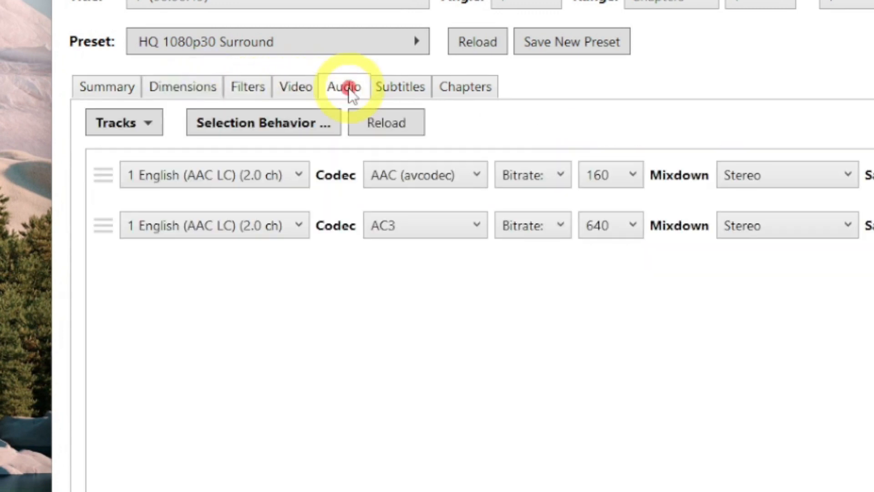
{"action": "left_click", "coordinate": [465, 86]}
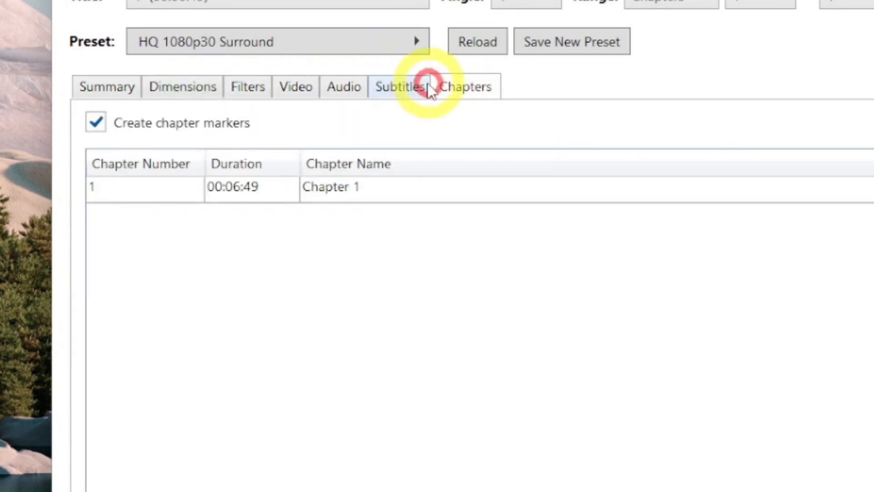
{"action": "left_click", "coordinate": [295, 87]}
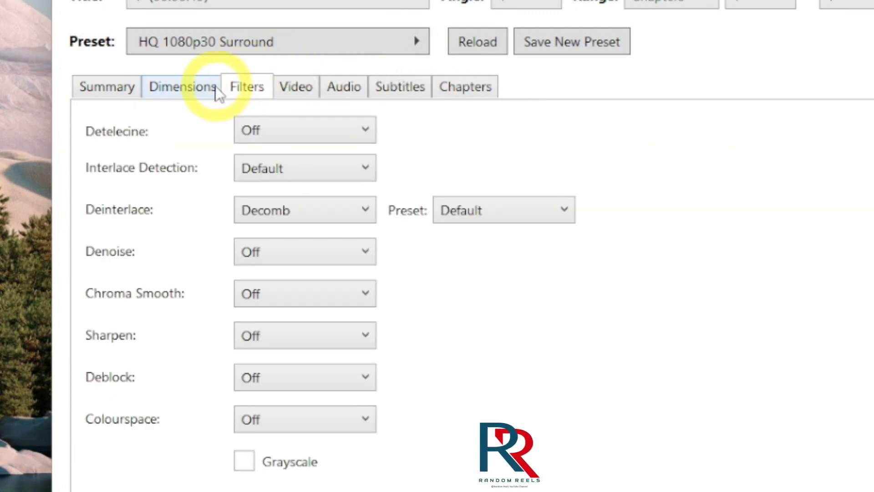
{"action": "left_click", "coordinate": [95, 144]}
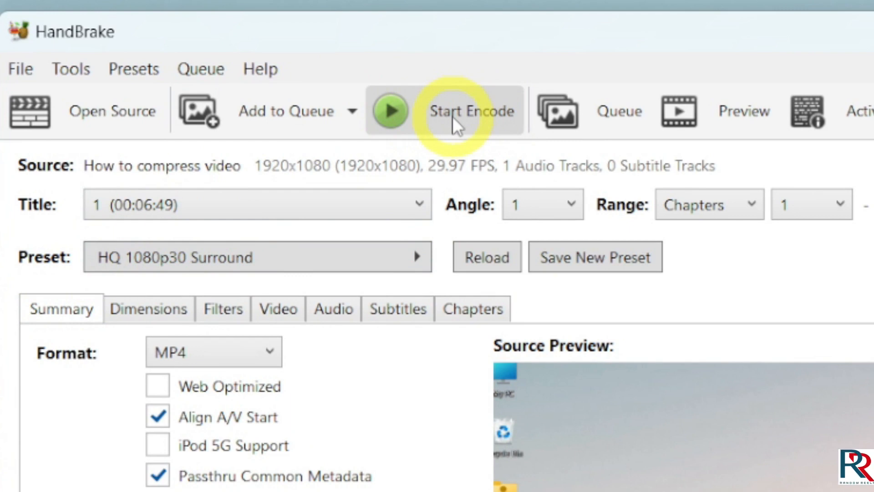
Start encoding the video to compressed video.mp4 in the Videos folder
{"action": "left_click", "coordinate": [452, 113]}
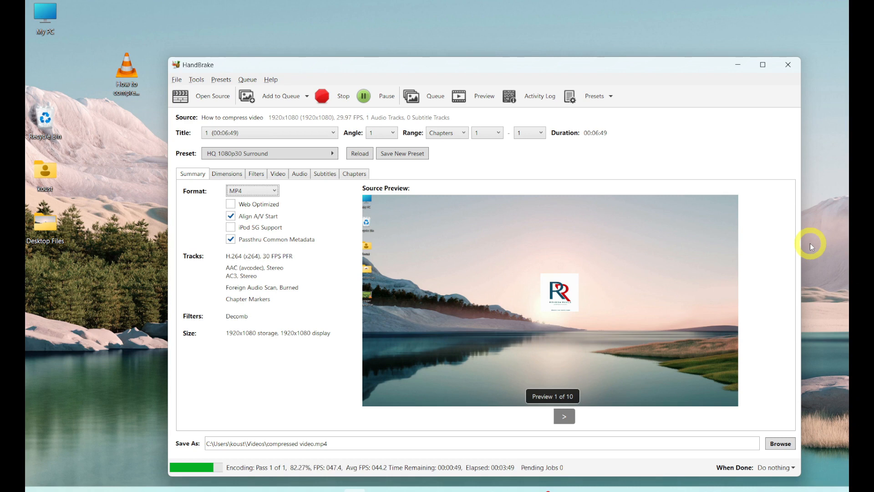
{"action": "mouse_move", "coordinate": [218, 475]}
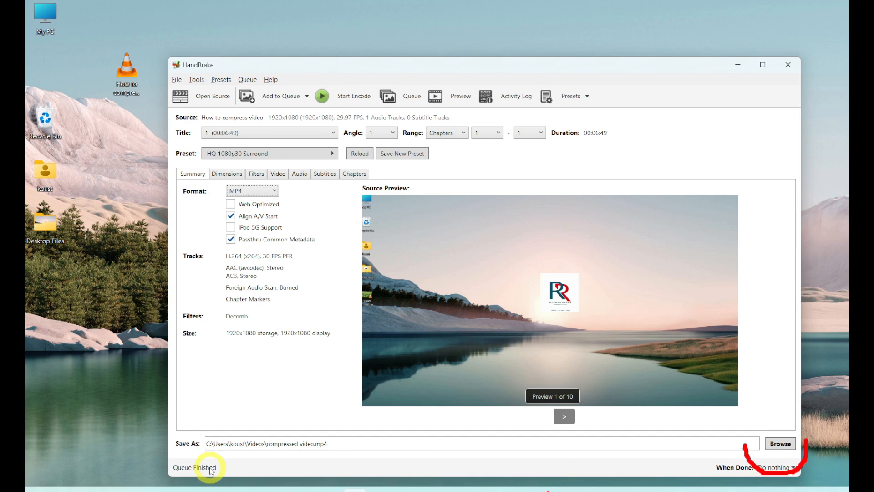
Move the 97.4 MB compressed video from Videos to the desktop and close the dialog
{"action": "left_click", "coordinate": [779, 443]}
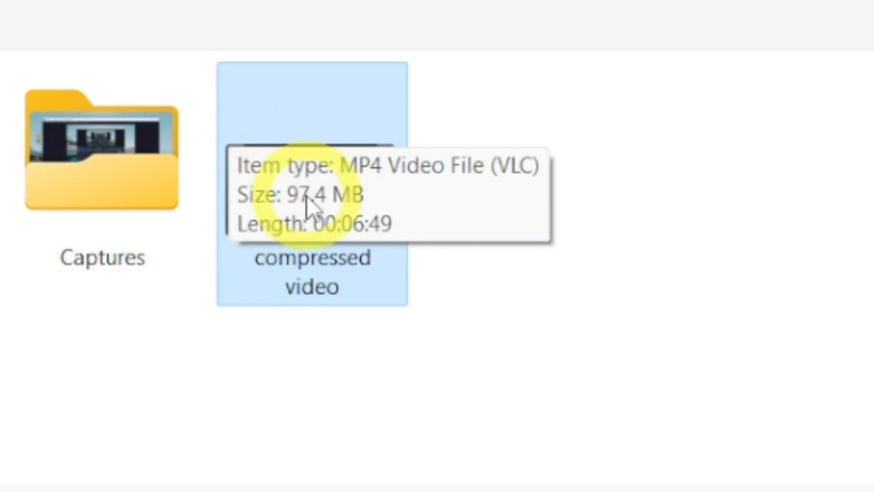
{"action": "mouse_move", "coordinate": [343, 213]}
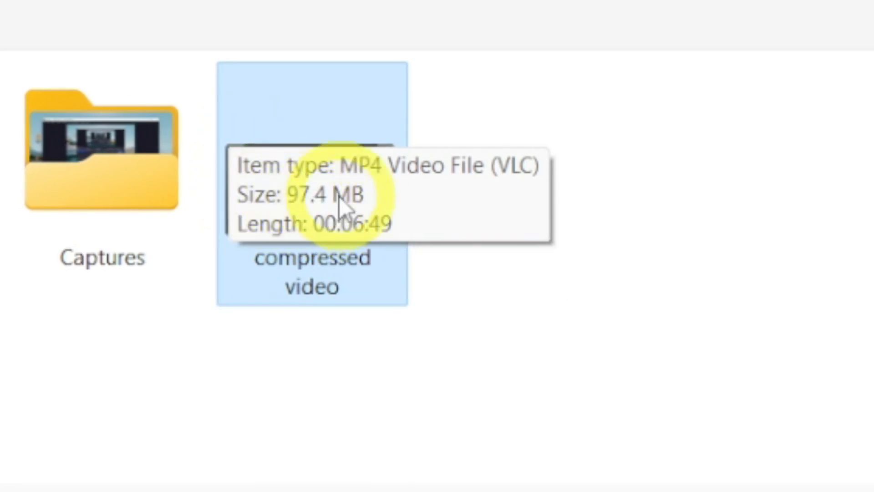
{"action": "mouse_move", "coordinate": [373, 240]}
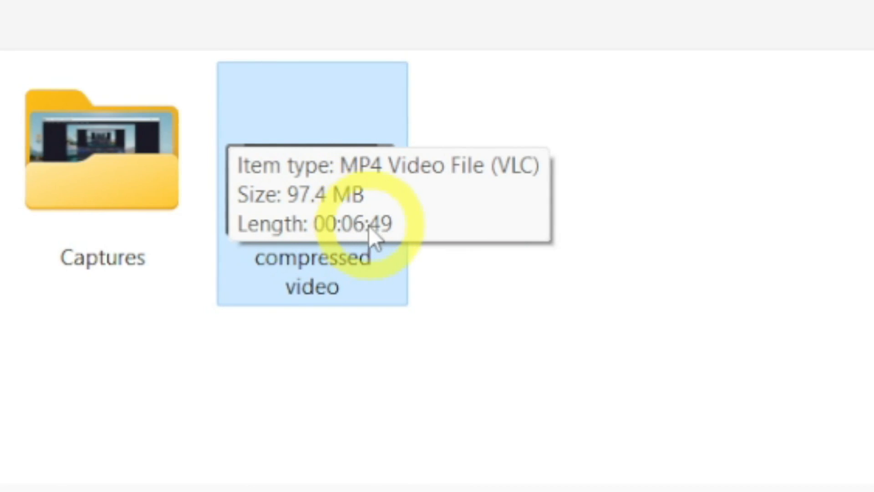
{"action": "mouse_move", "coordinate": [386, 247]}
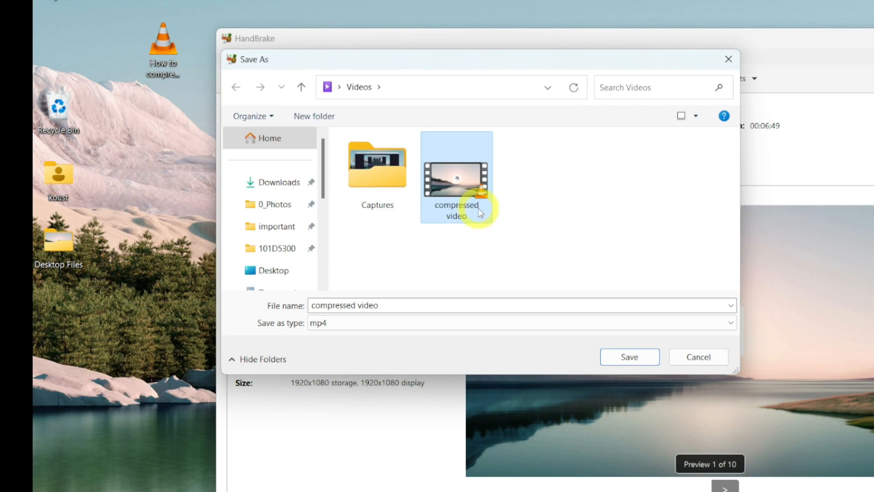
{"action": "mouse_move", "coordinate": [467, 198]}
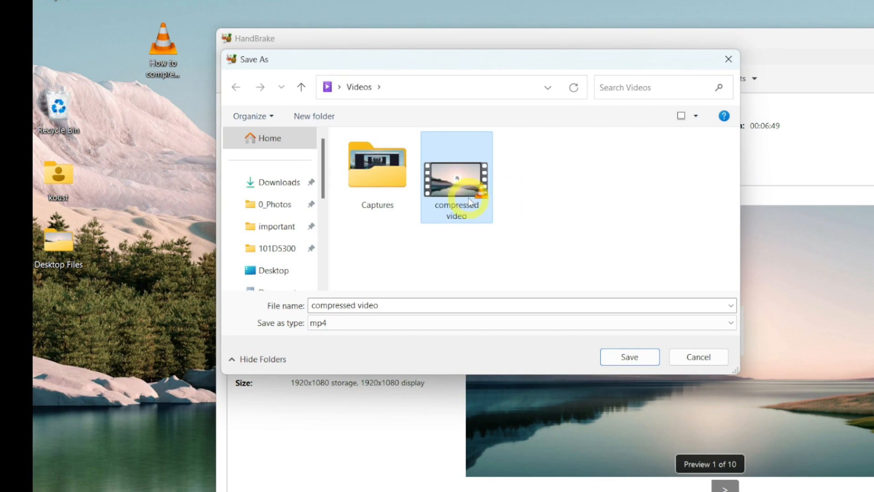
{"action": "right_click", "coordinate": [456, 178]}
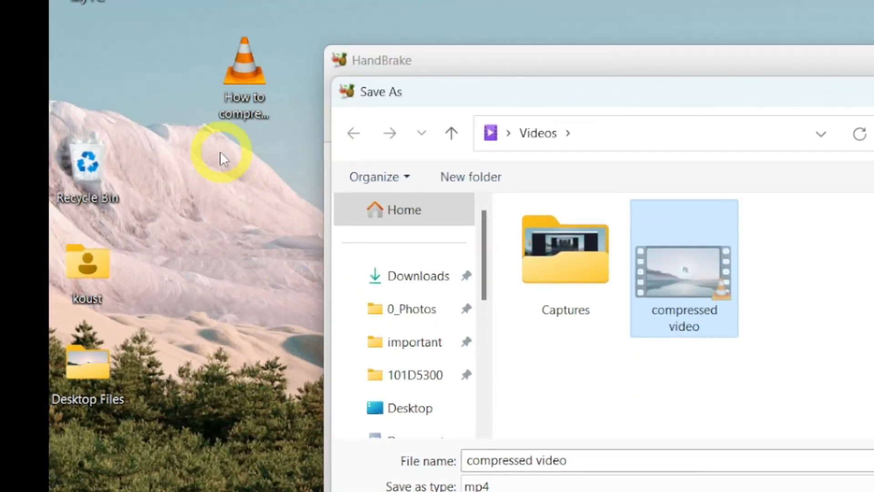
{"action": "right_click", "coordinate": [224, 157]}
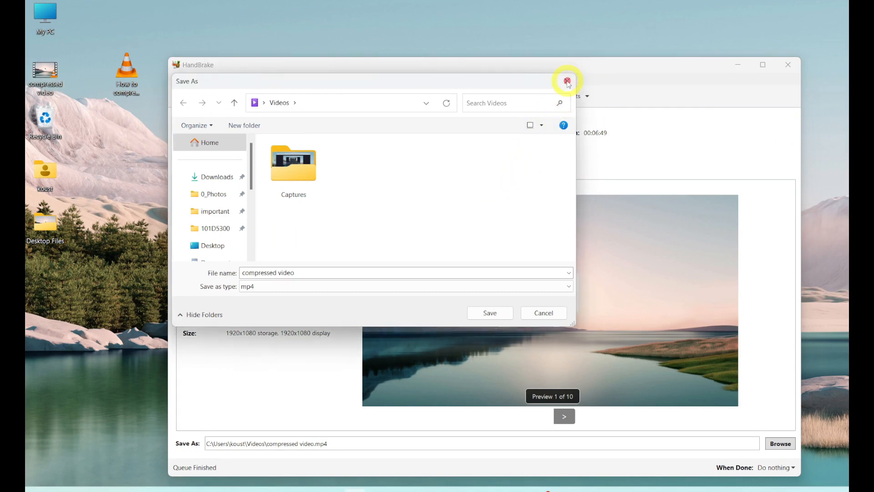
{"action": "left_click", "coordinate": [566, 81]}
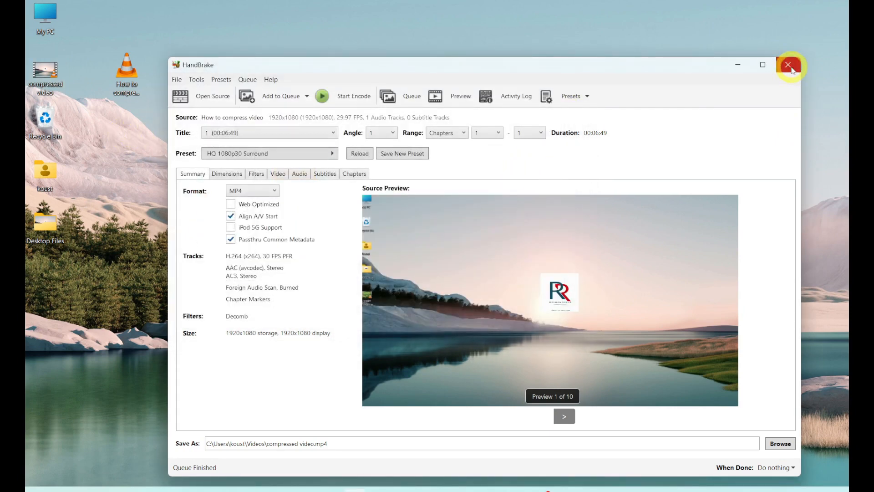
Close HandBrake to compare the original and compressed videos on the desktop
{"action": "left_click", "coordinate": [790, 64]}
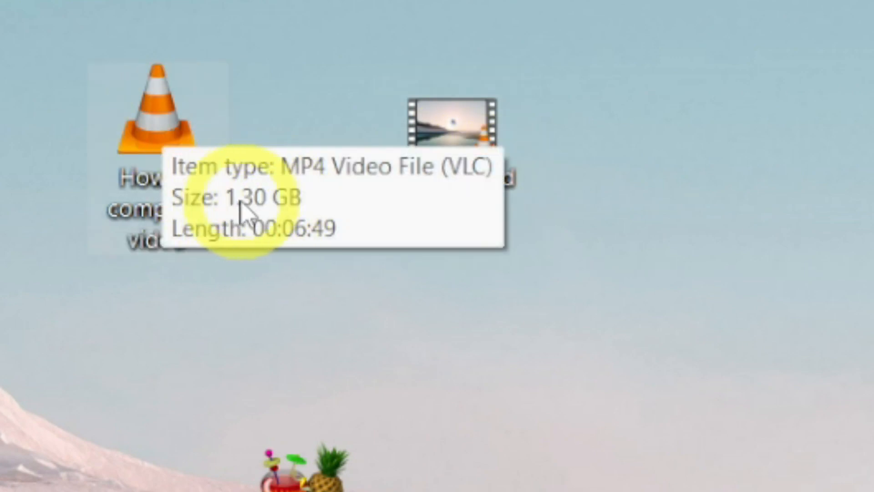
{"action": "mouse_move", "coordinate": [200, 246]}
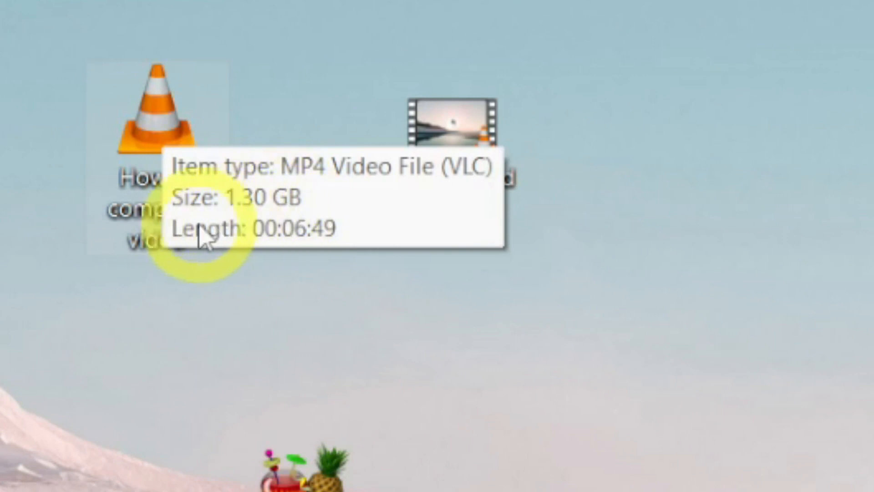
{"action": "mouse_move", "coordinate": [314, 241]}
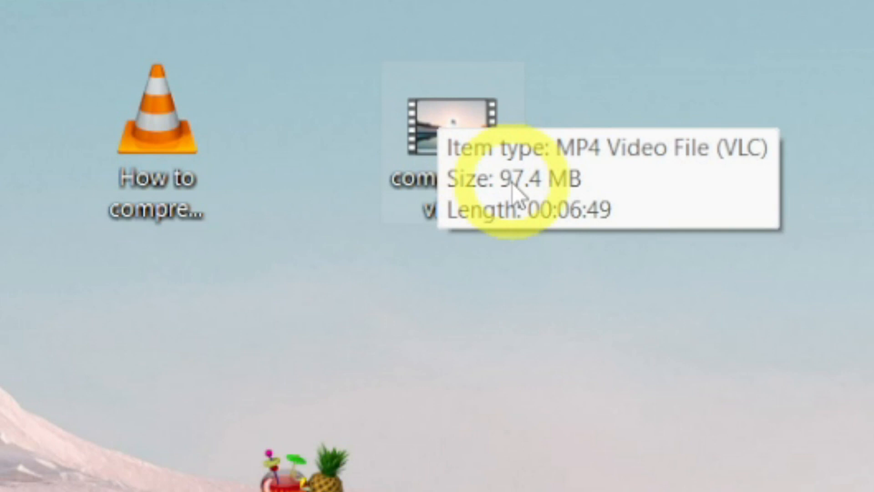
{"action": "mouse_move", "coordinate": [485, 241]}
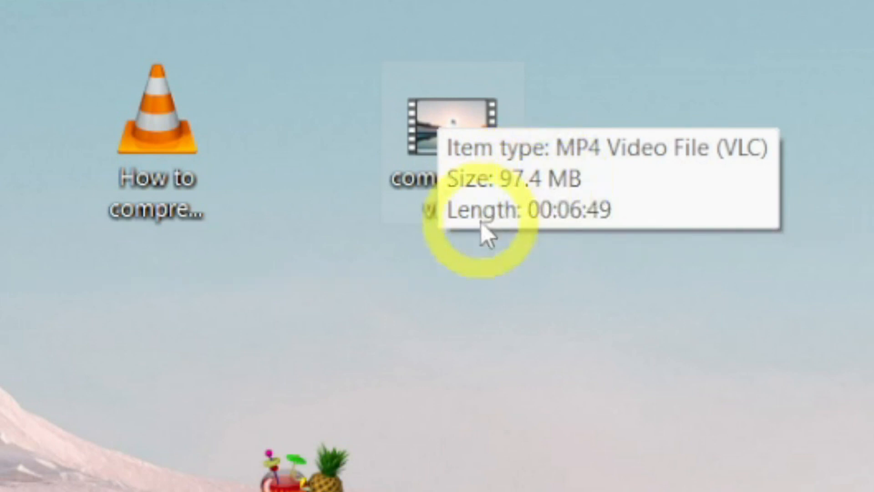
{"action": "mouse_move", "coordinate": [604, 228]}
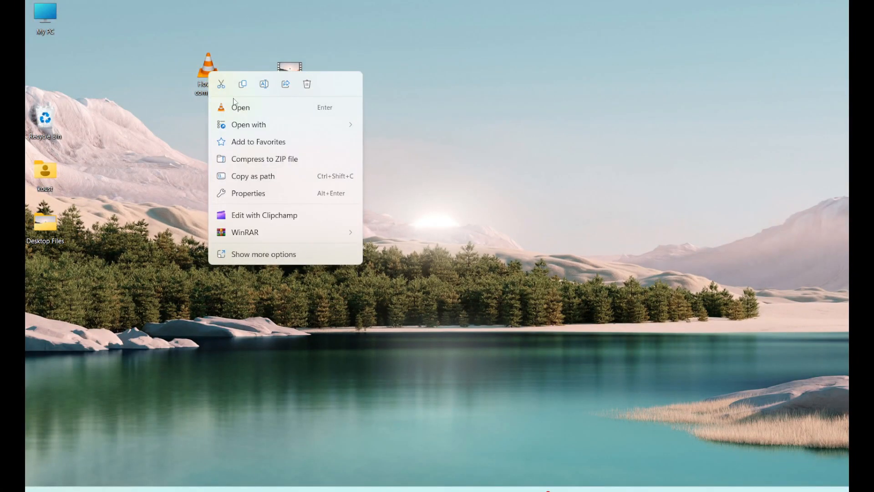
{"action": "left_click", "coordinate": [240, 107]}
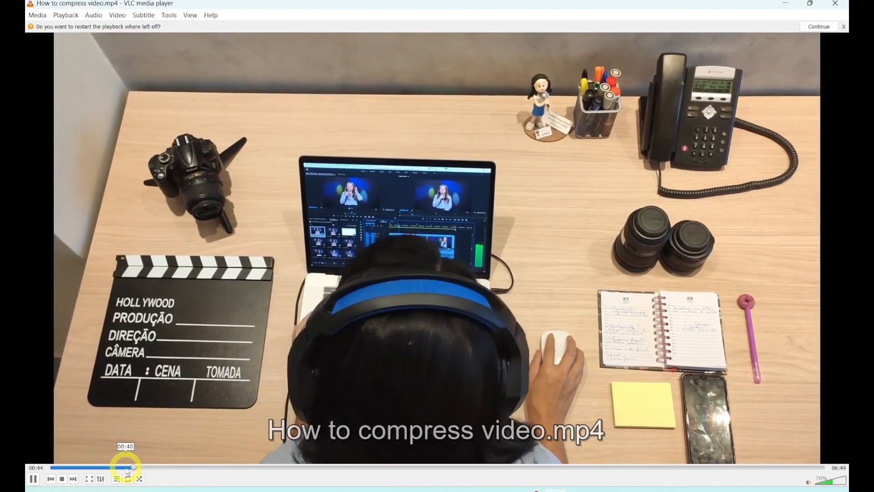
{"action": "left_click", "coordinate": [819, 26]}
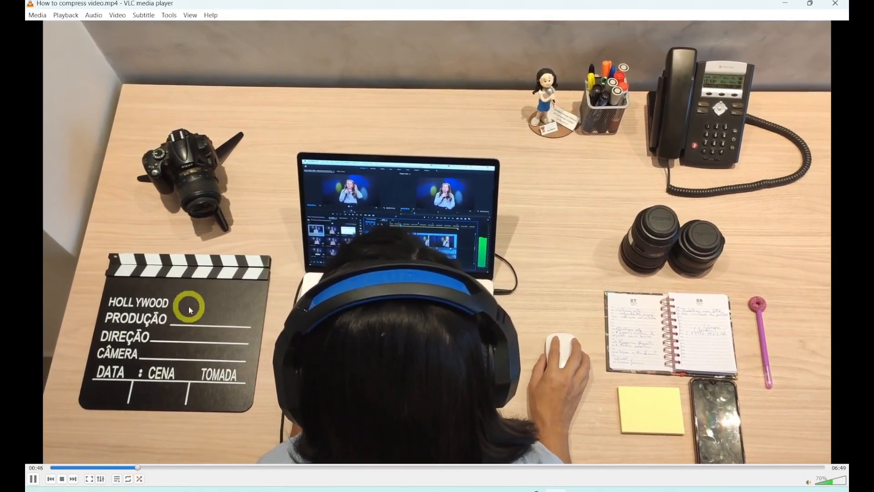
{"action": "left_click", "coordinate": [834, 4]}
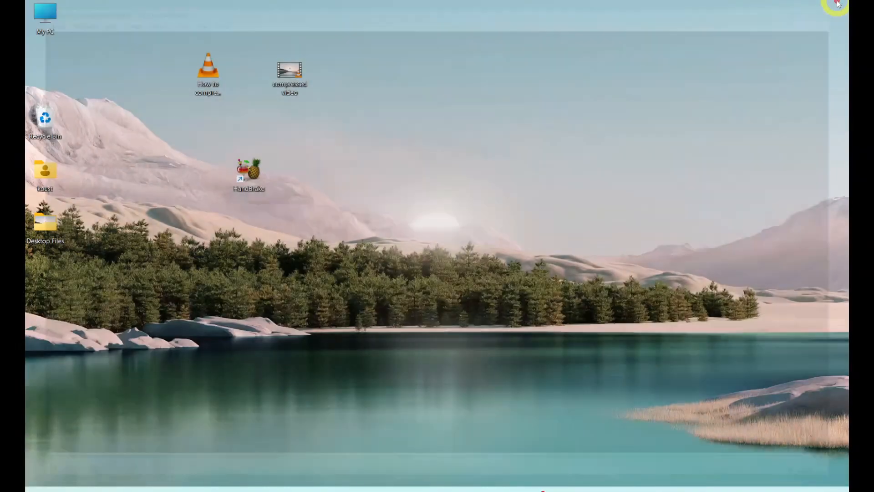
{"action": "right_click", "coordinate": [290, 70]}
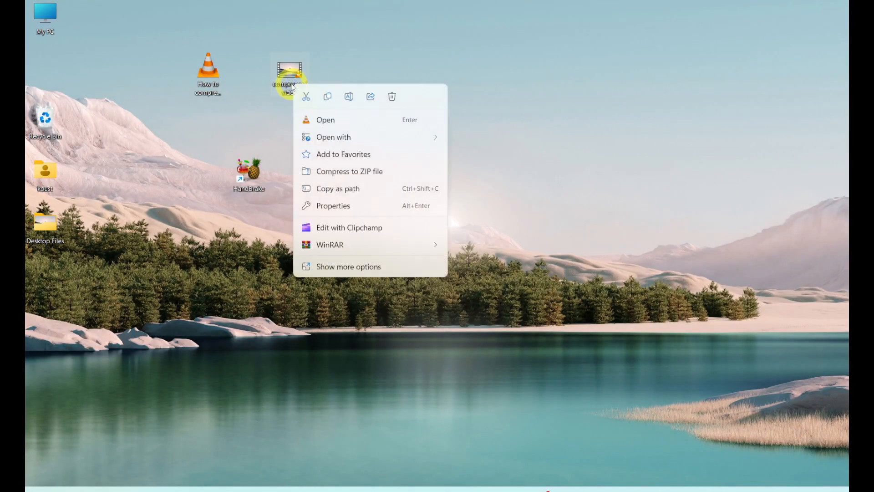
{"action": "left_click", "coordinate": [325, 119]}
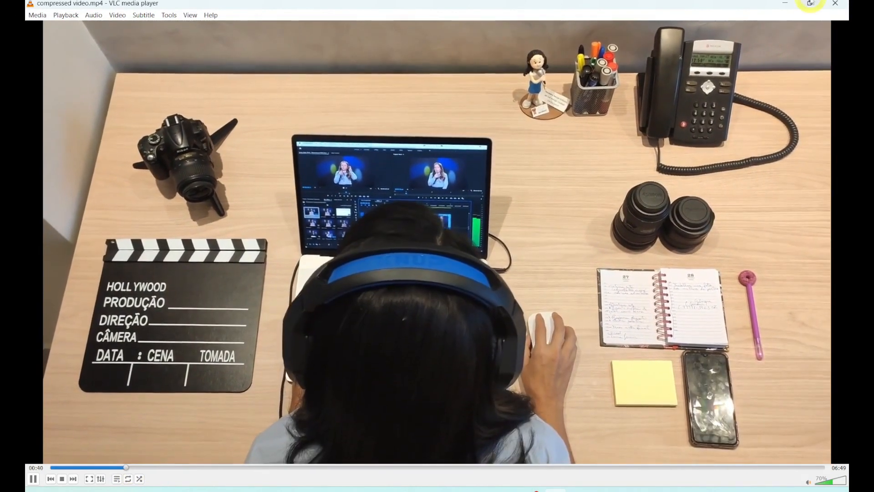
{"action": "left_click", "coordinate": [835, 4]}
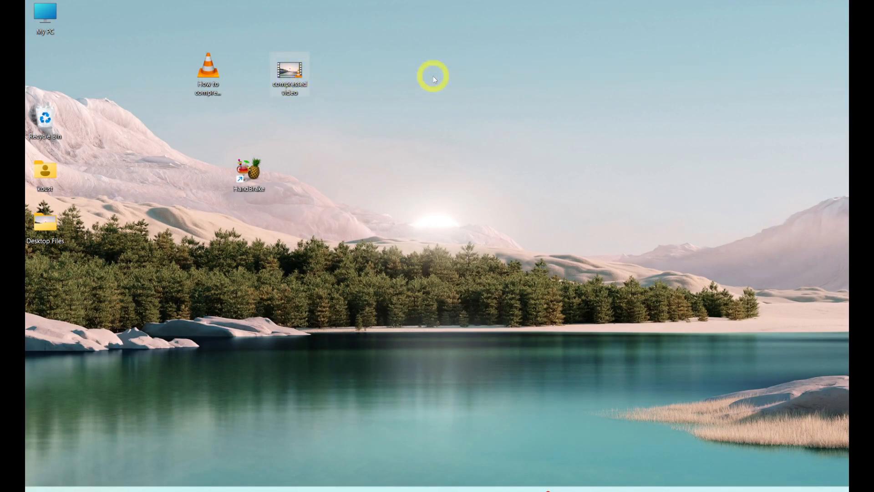
{"action": "mouse_move", "coordinate": [421, 114]}
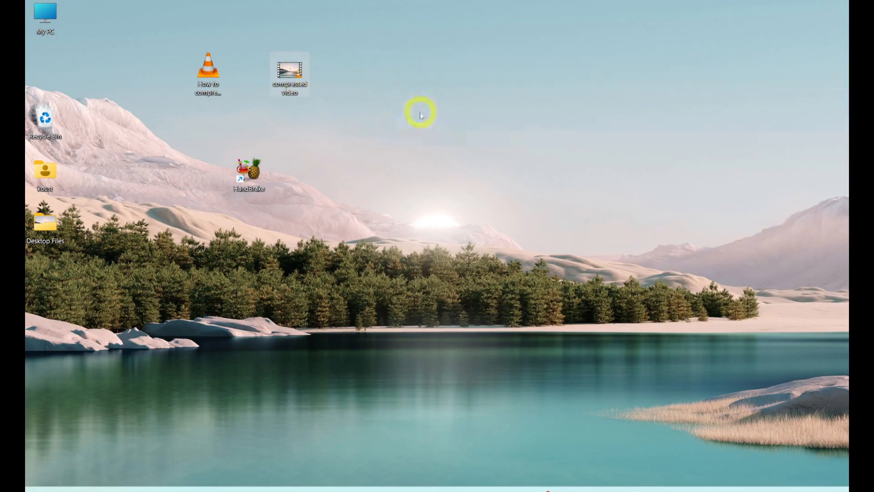